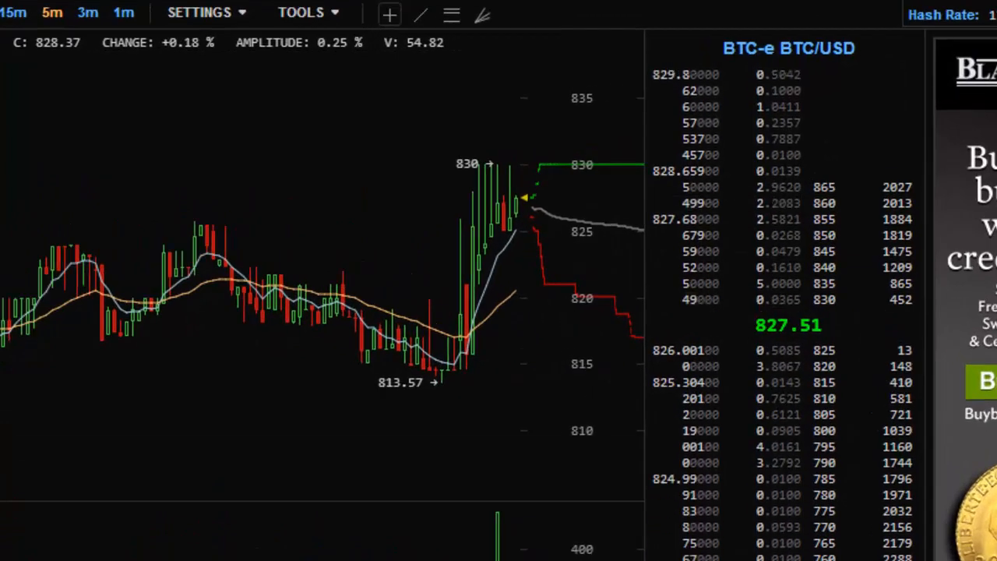
mouse_move(455, 266)
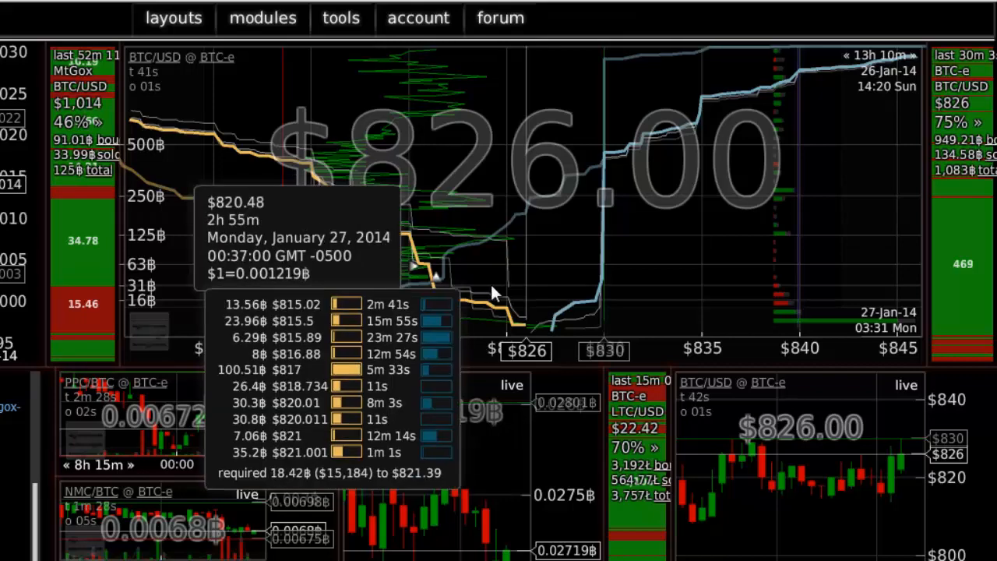
mouse_move(511, 282)
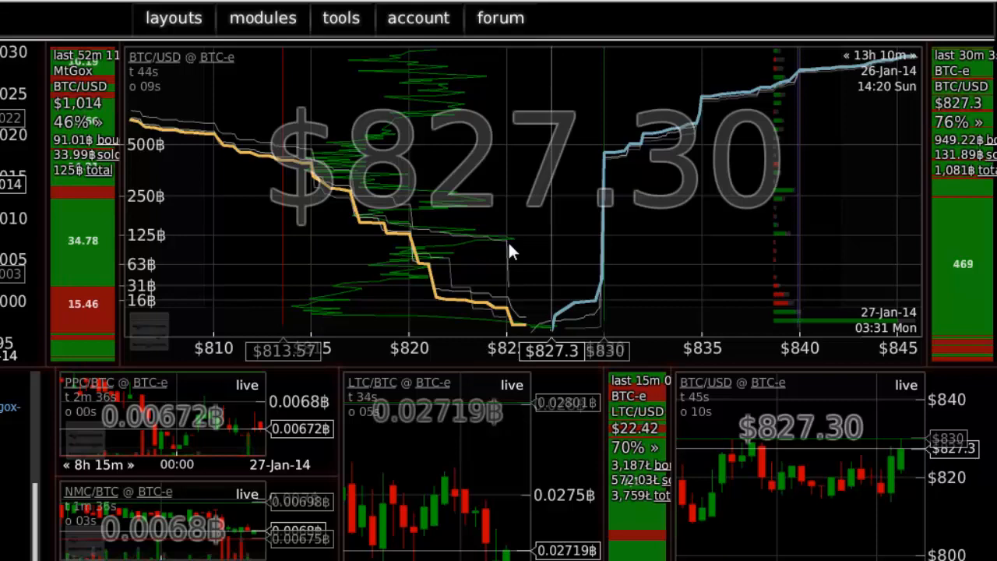
mouse_move(483, 320)
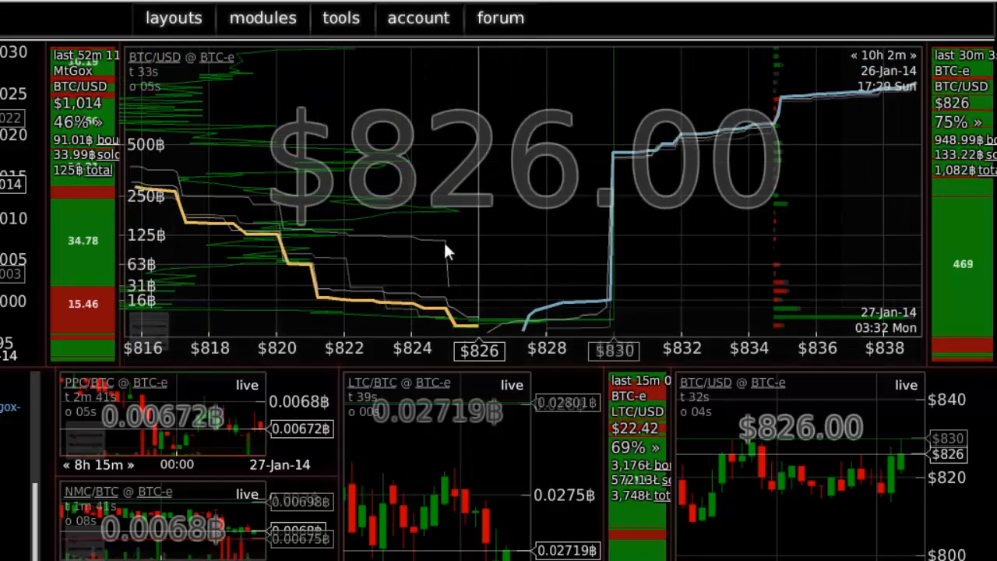
mouse_move(444, 265)
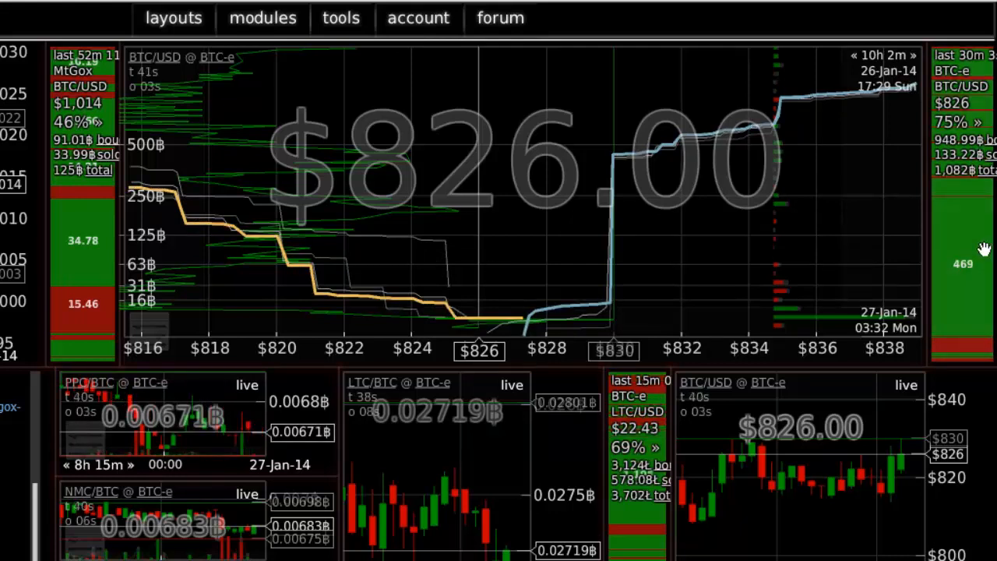
mouse_move(969, 221)
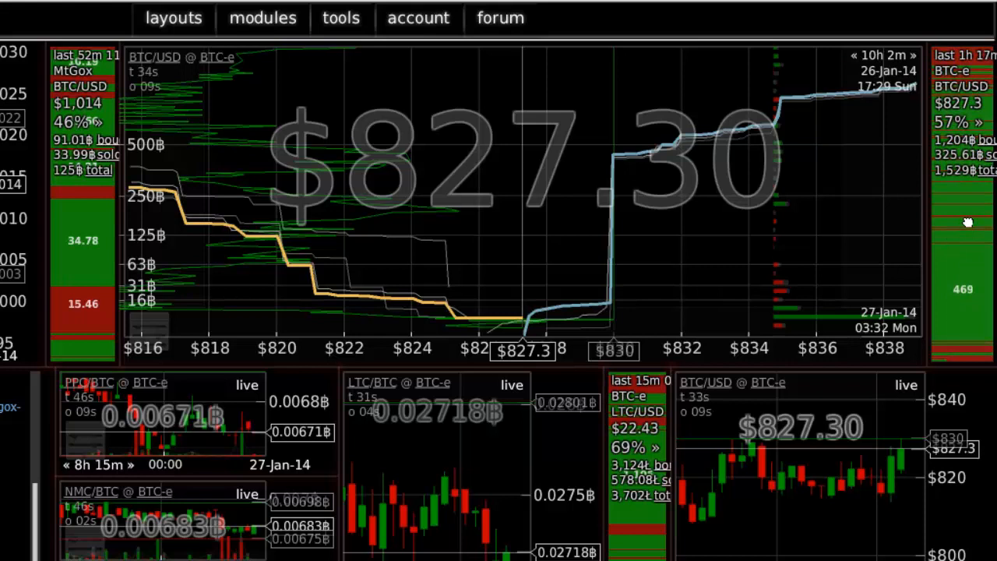
mouse_move(957, 256)
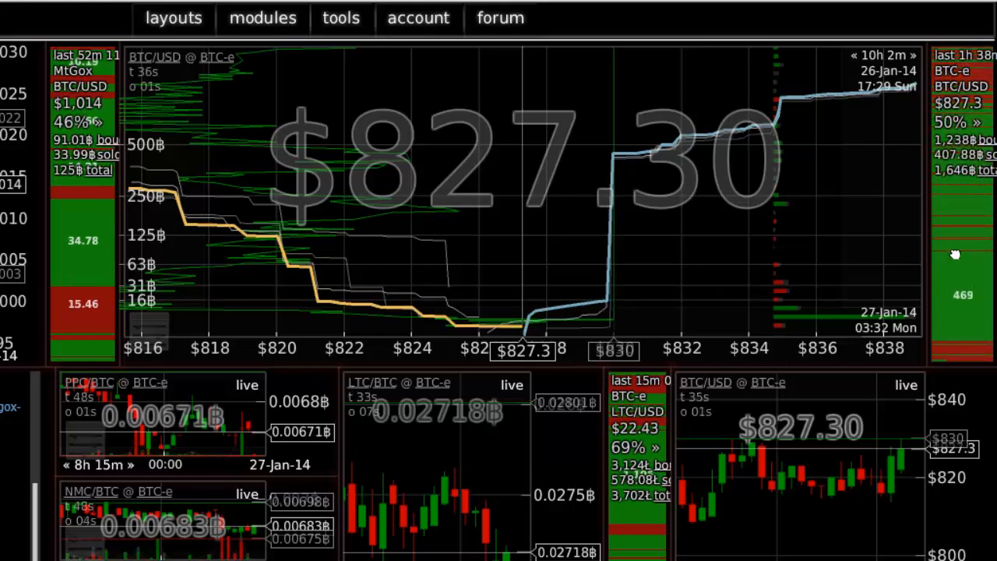
mouse_move(966, 262)
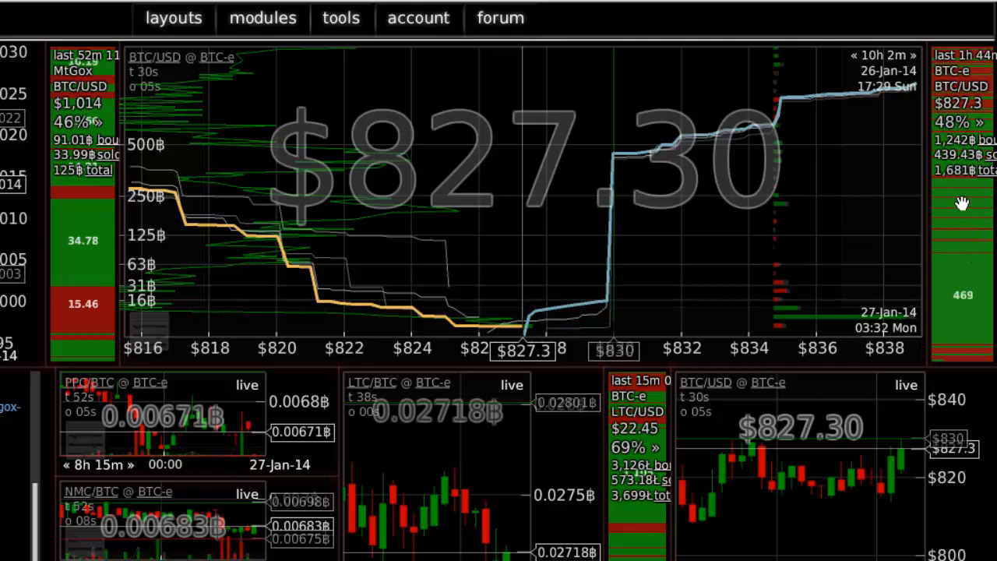
mouse_move(964, 231)
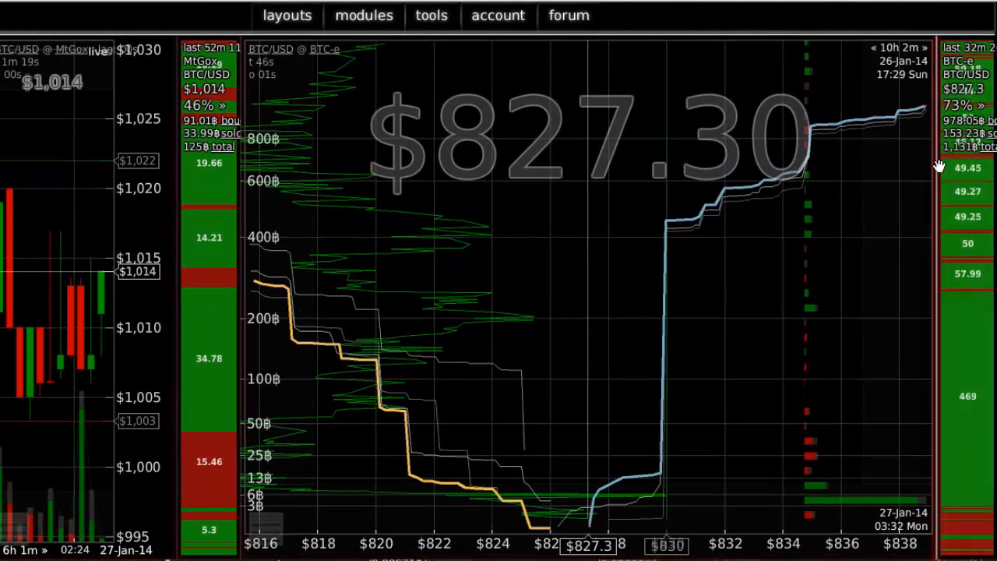
mouse_move(866, 371)
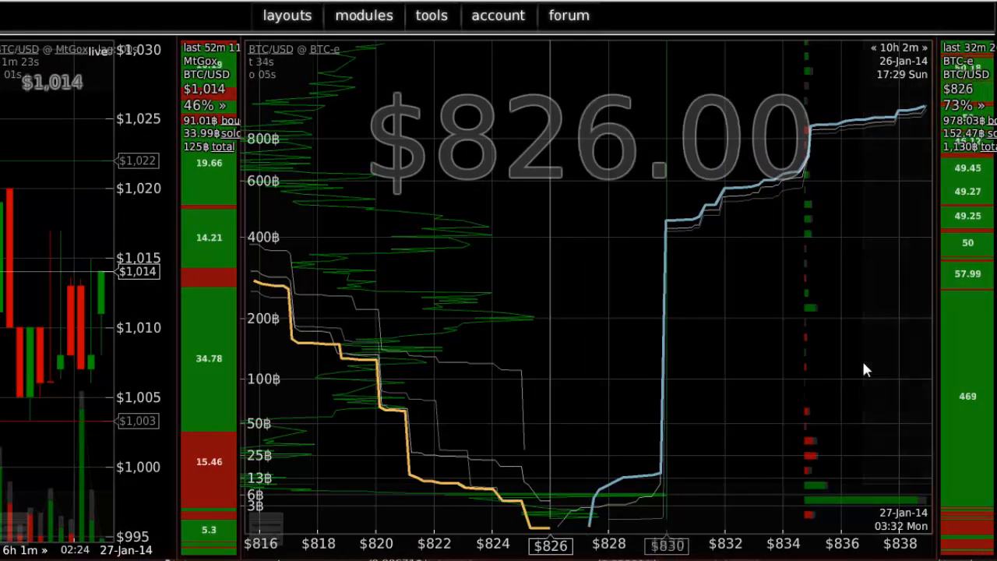
mouse_move(875, 381)
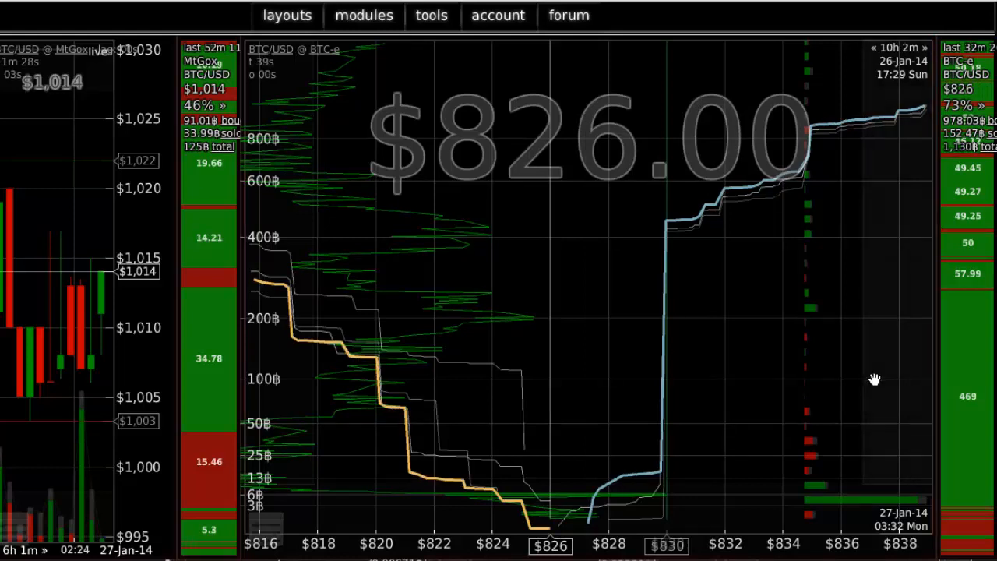
mouse_move(984, 444)
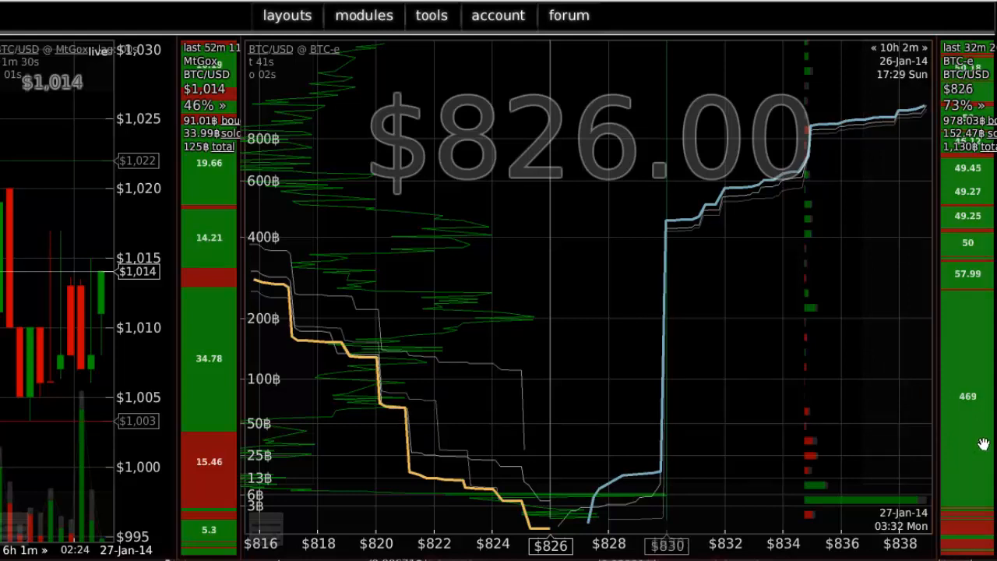
mouse_move(971, 458)
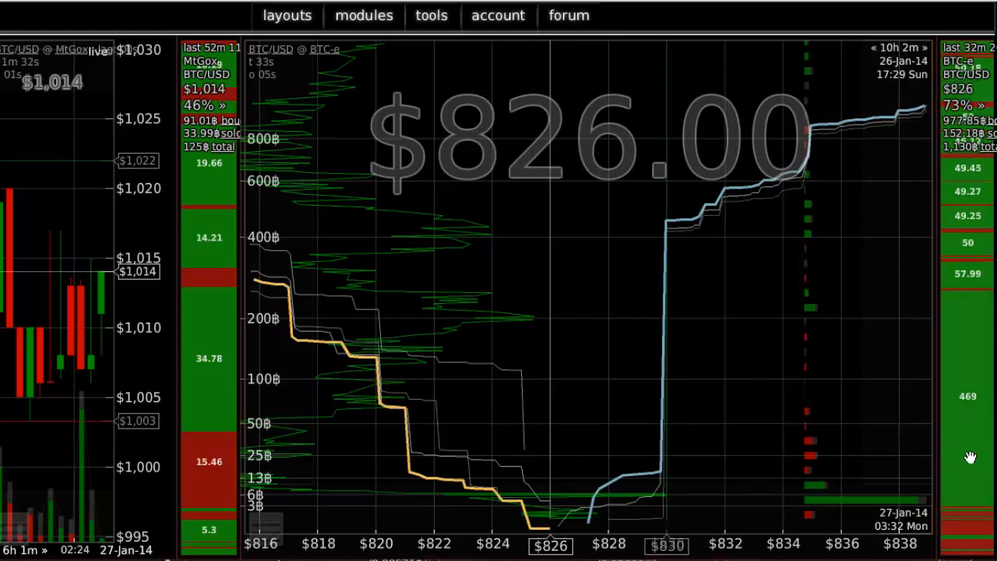
mouse_move(969, 218)
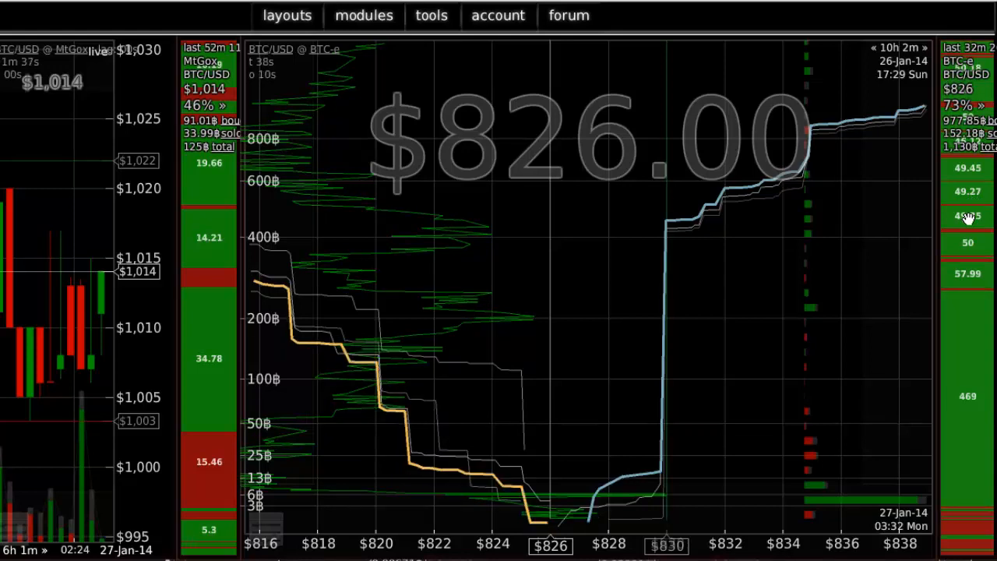
mouse_move(954, 315)
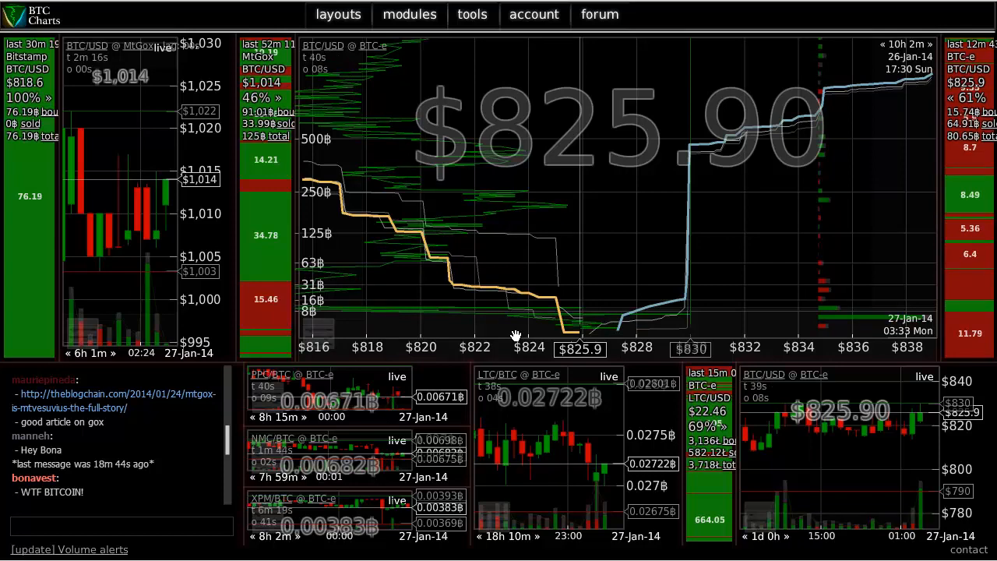
mouse_move(13, 8)
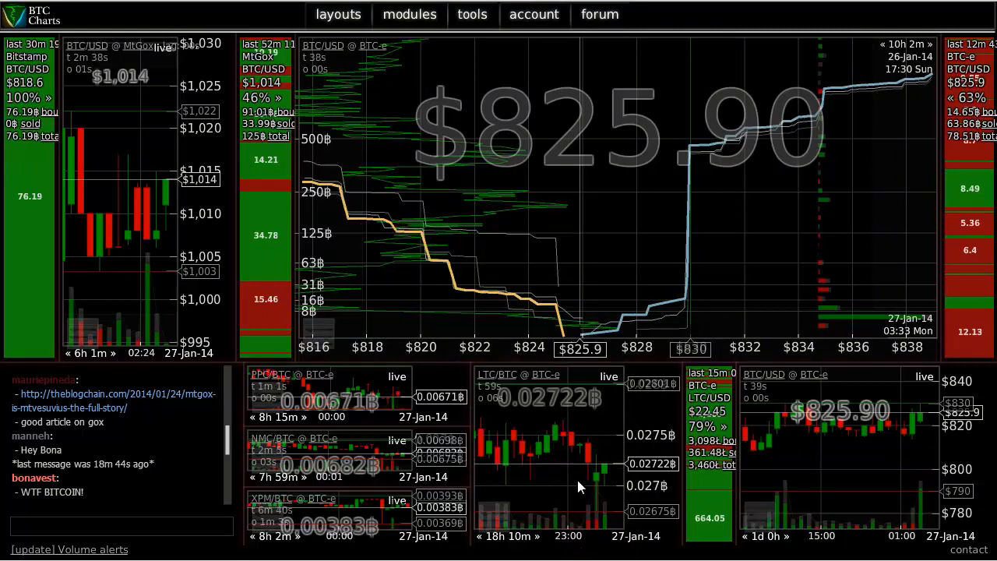
mouse_move(412, 355)
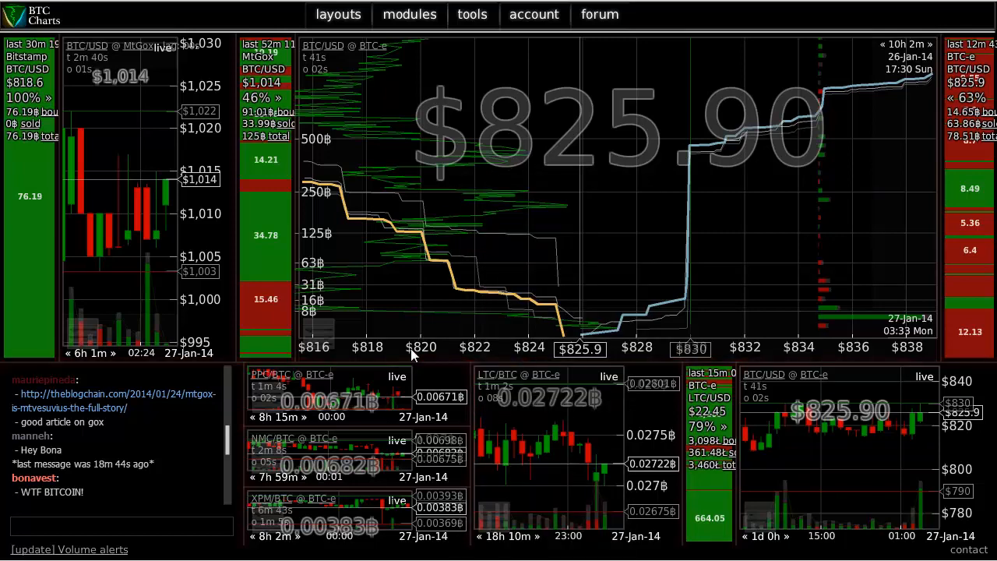